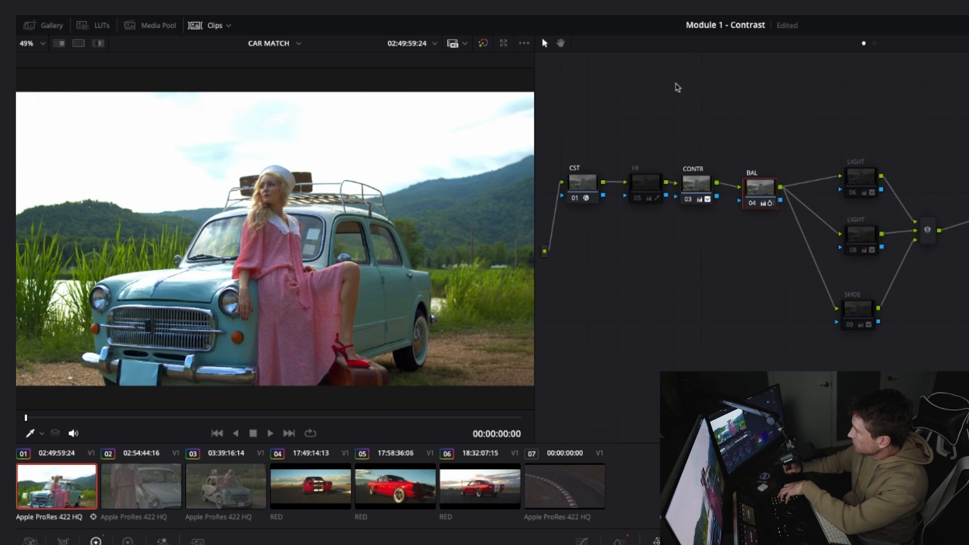
Enable the 05 HI highlight node and both LIGHT nodes on clip 01's node tree
{"action": "left_click", "coordinate": [646, 188]}
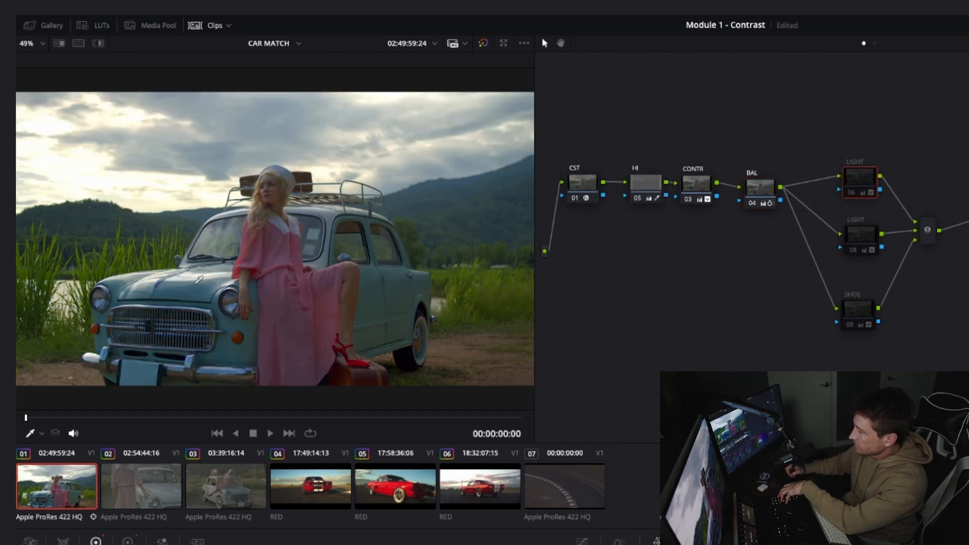
{"action": "left_click", "coordinate": [860, 236]}
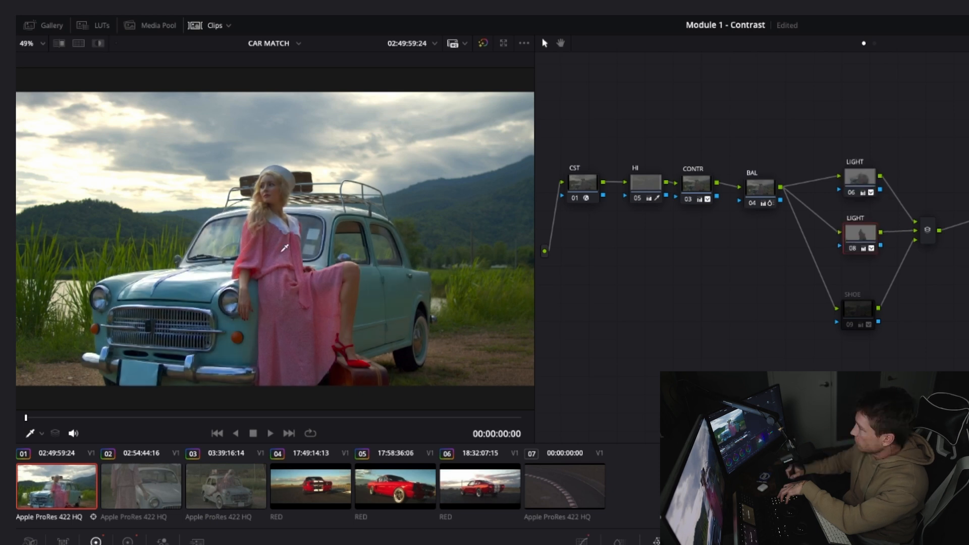
{"action": "left_click", "coordinate": [857, 308]}
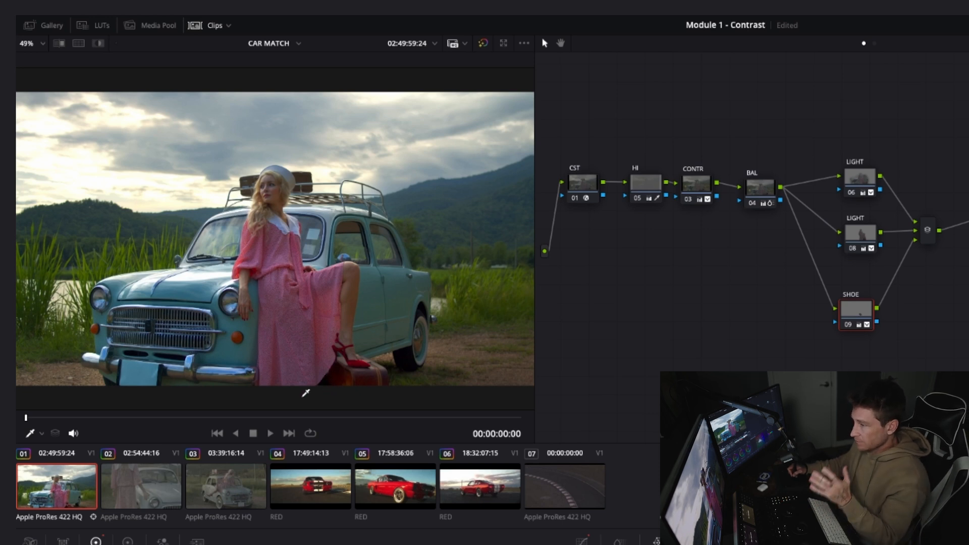
{"action": "mouse_move", "coordinate": [568, 291]}
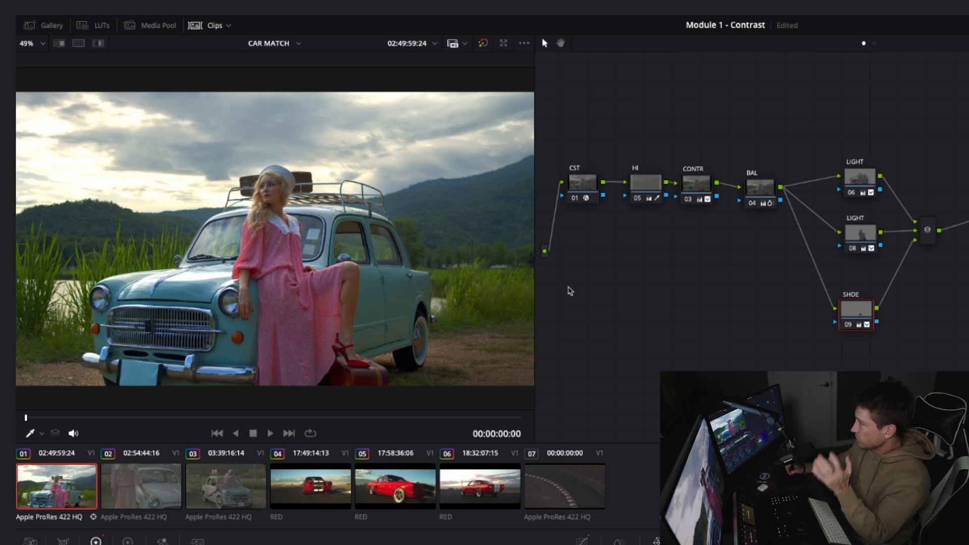
Review clip 02 and clip 03's grades in the Clips timeline, then return to clip 02
{"action": "left_click", "coordinate": [140, 486]}
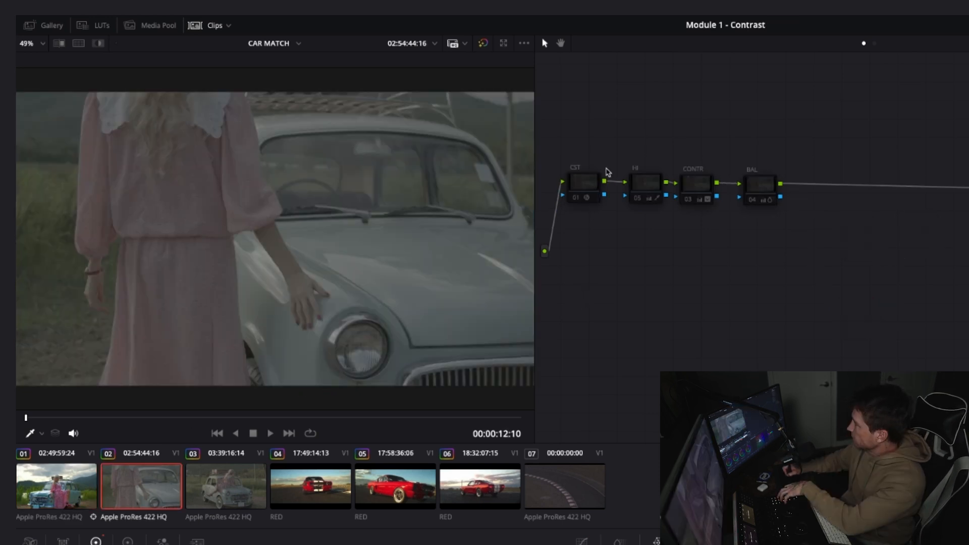
{"action": "left_click", "coordinate": [225, 486]}
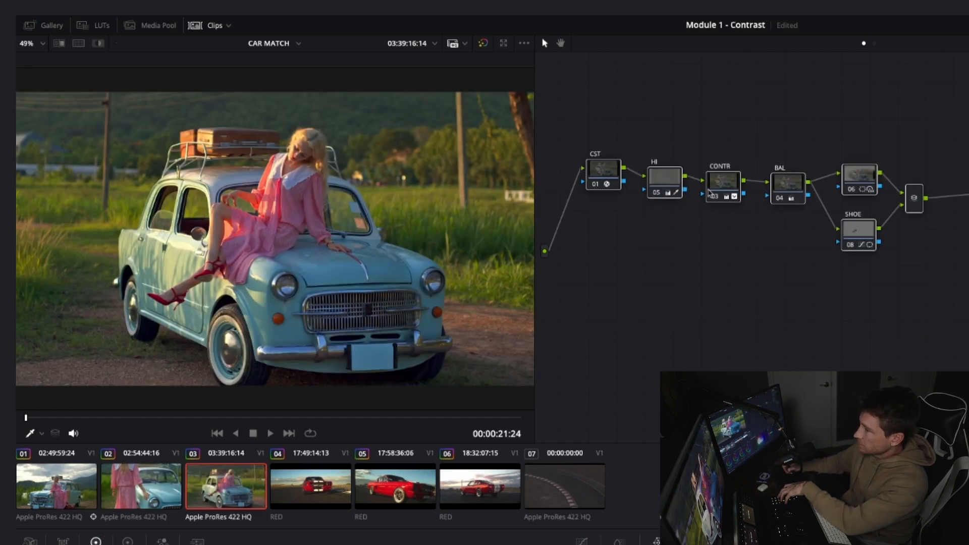
{"action": "left_click", "coordinate": [141, 487]}
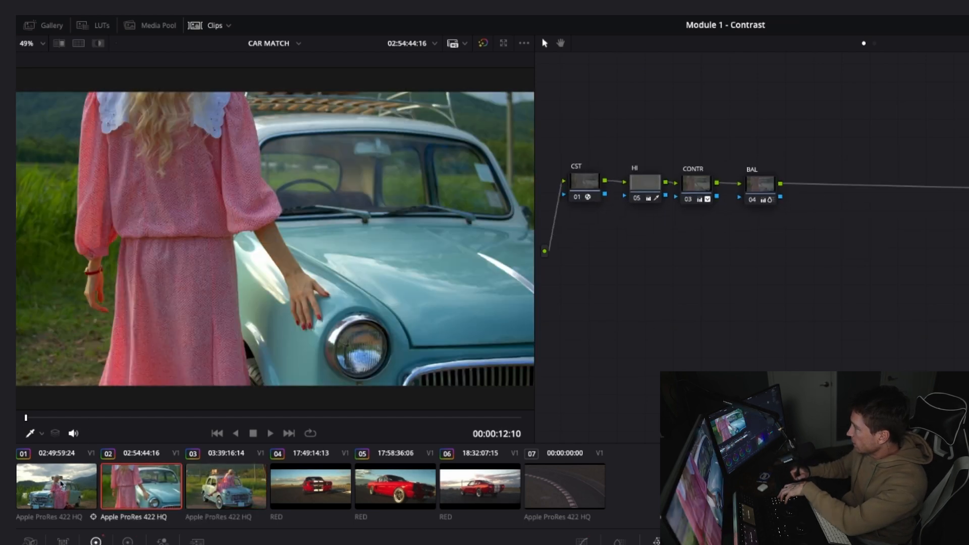